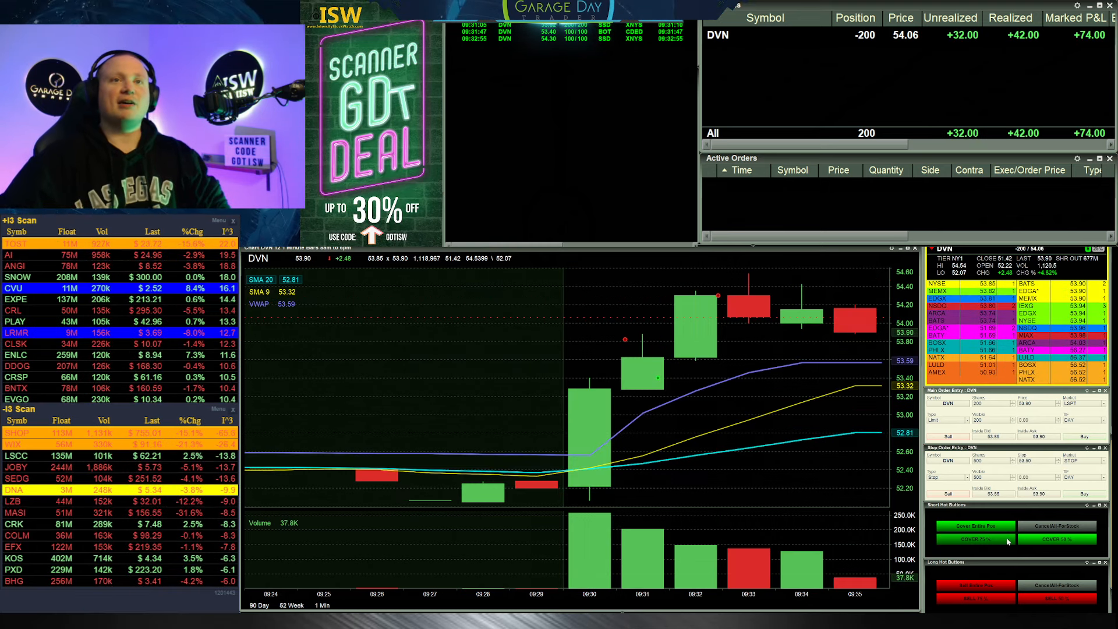
Step: Cover 75% of the DVN short, then cover the remainder, leaving 0 shares with +80.00 realized
click(971, 526)
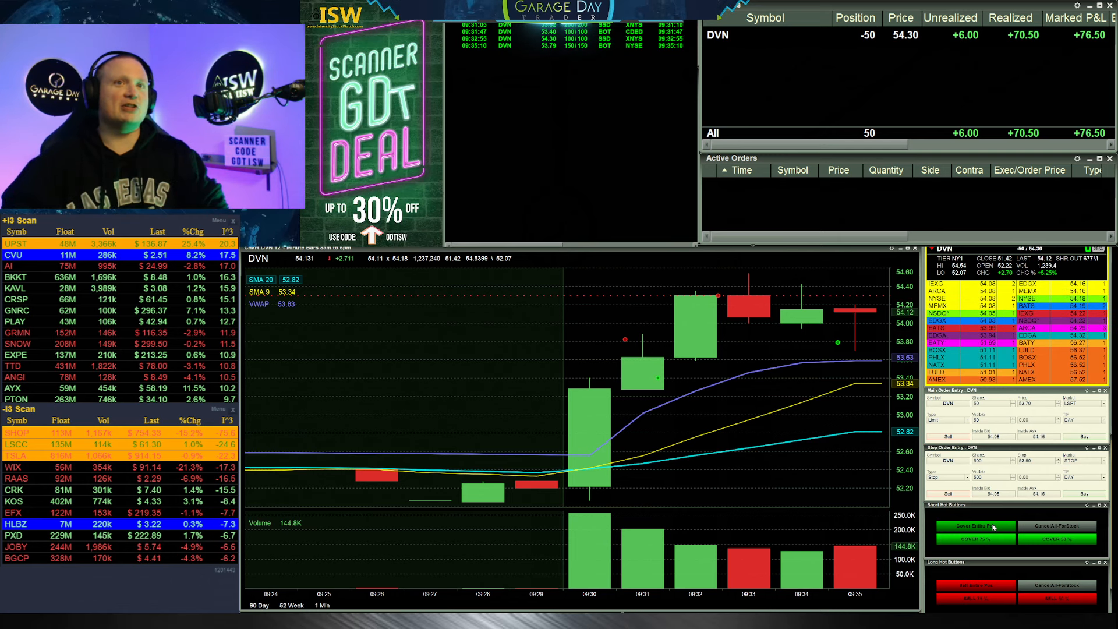
click(971, 526)
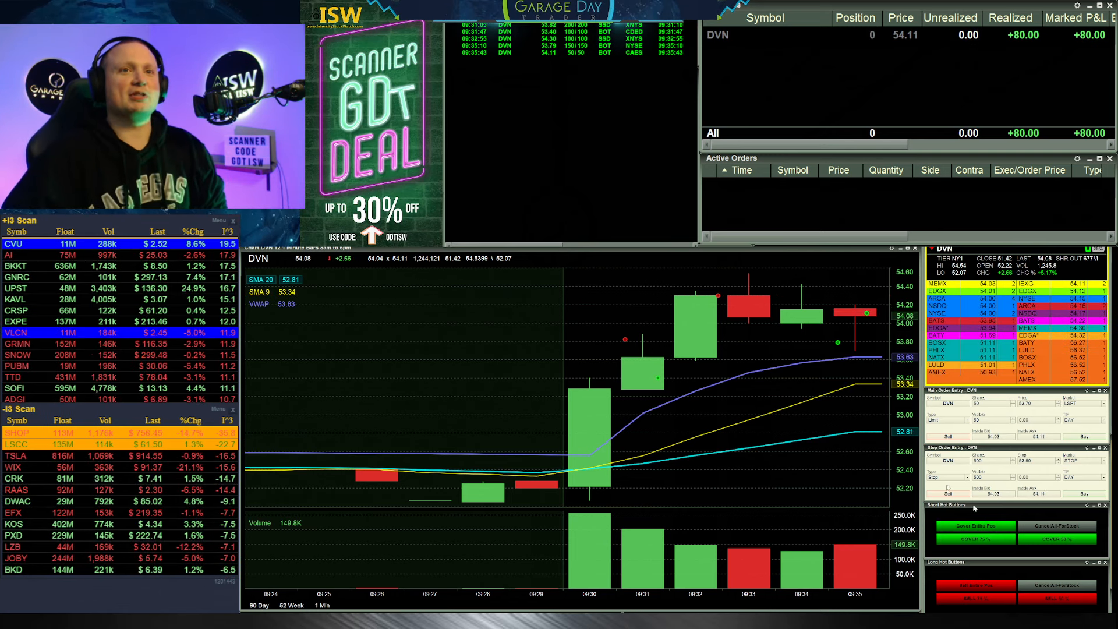